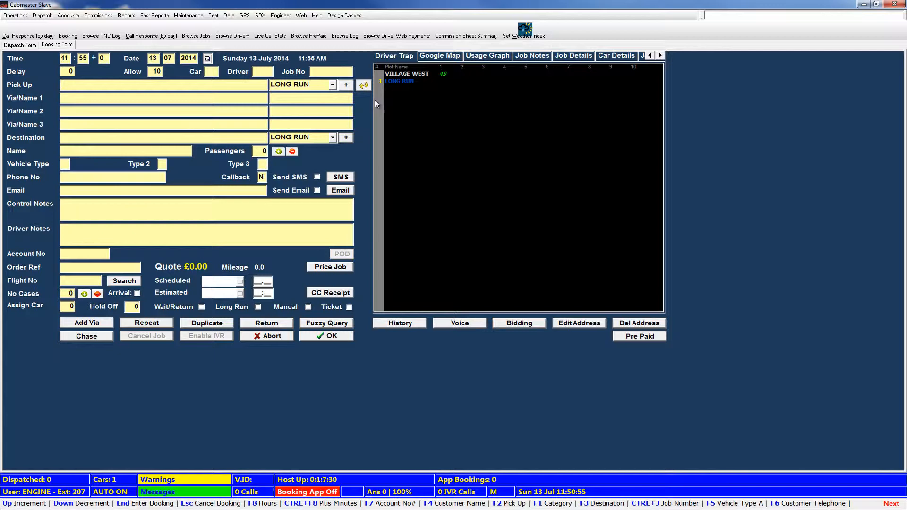
Show the Google map of the Northampton area beside the empty booking form.
click(441, 55)
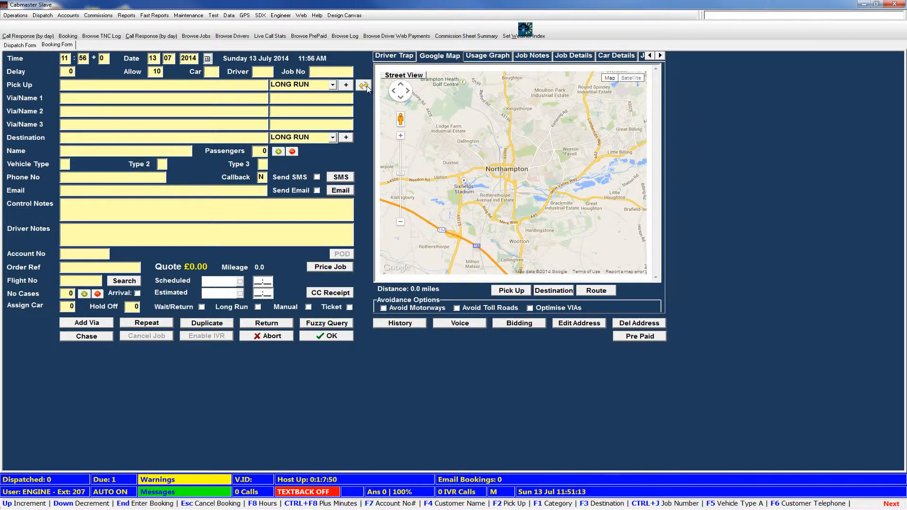
Enter pickup Heathrow Terminal 3, destination Roadmender and three Northampton vias including Harlestone Road, mapped at 83.3 miles.
text(HEA.A)
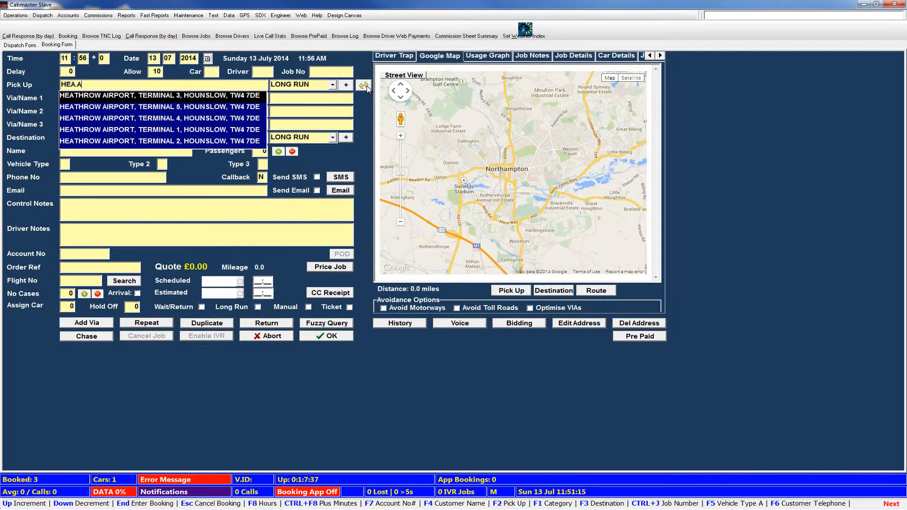
click(162, 96)
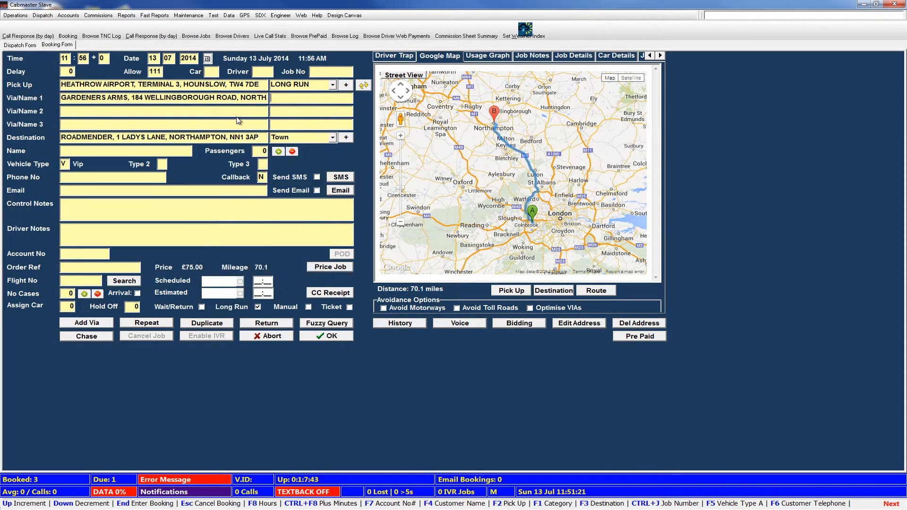
text(H)
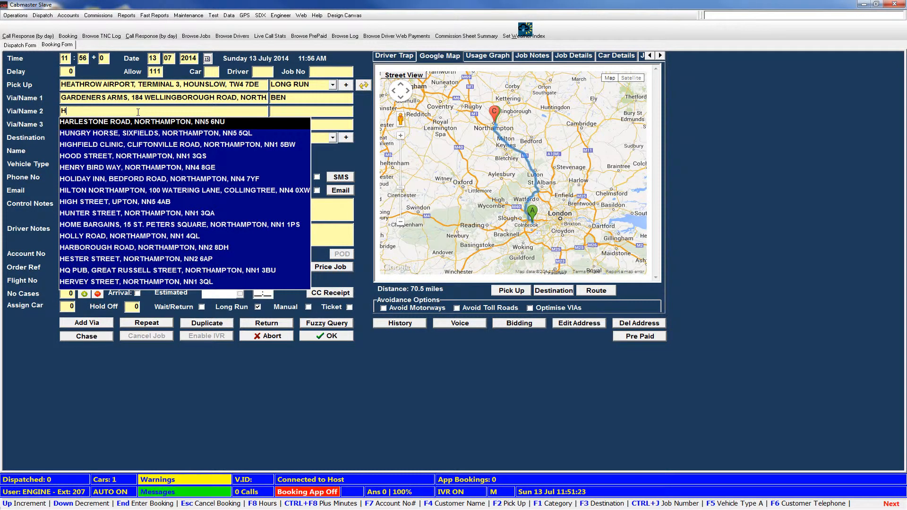
click(138, 121)
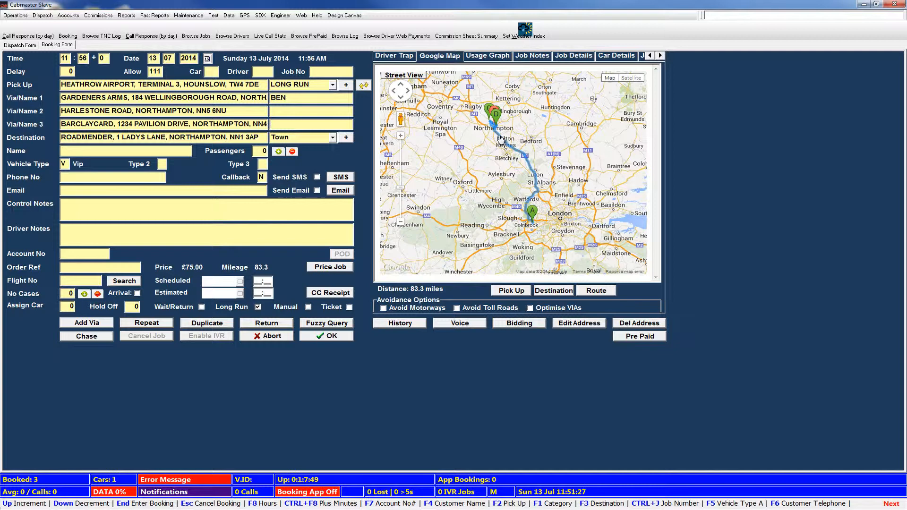
click(596, 290)
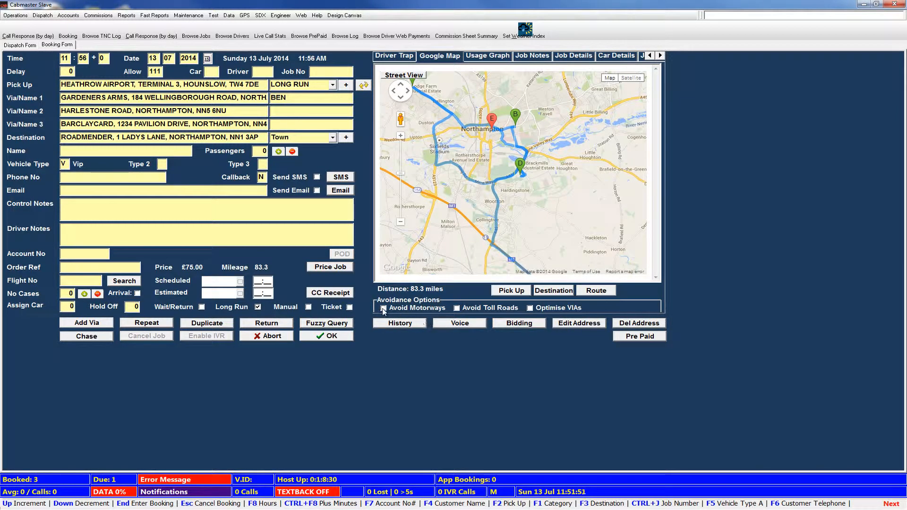
Untick Avoid Motorways and tick Optimise VIAs, cutting the route to 77.9 miles.
click(384, 309)
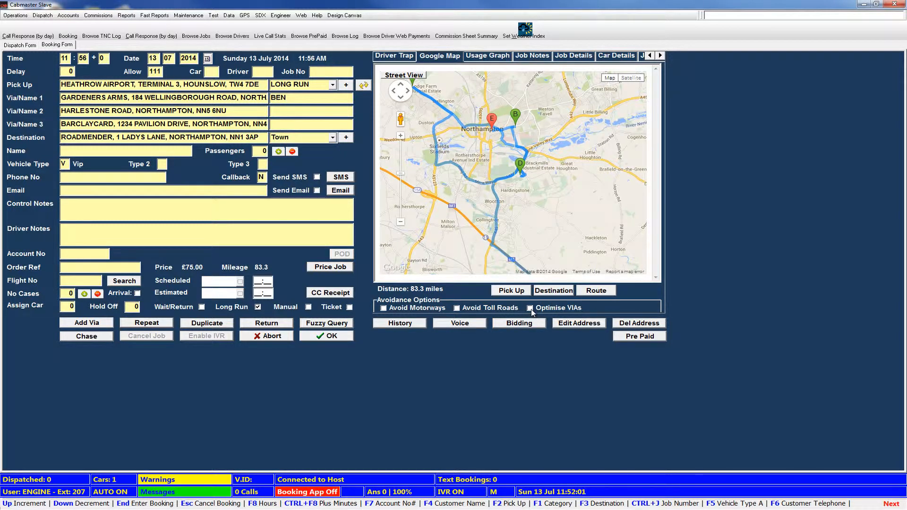
click(530, 309)
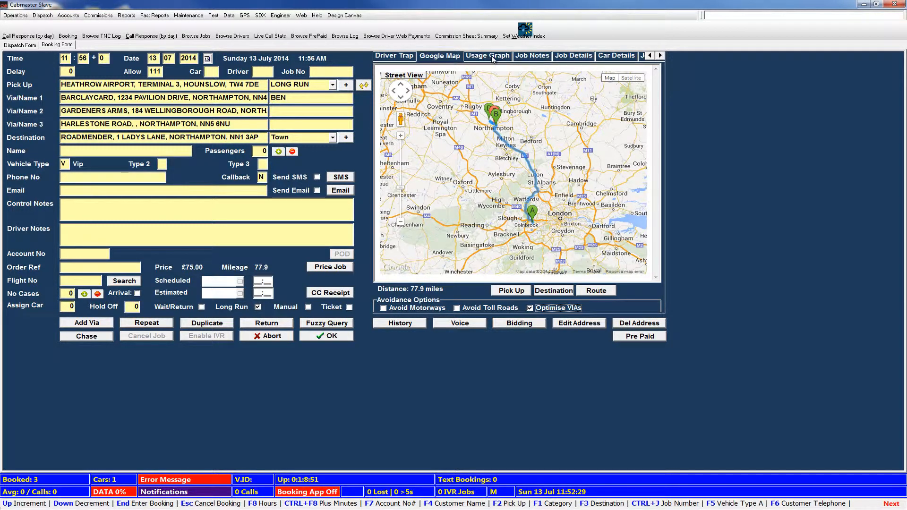
Review the bookings usage graph, then the job's empty notes log.
click(487, 56)
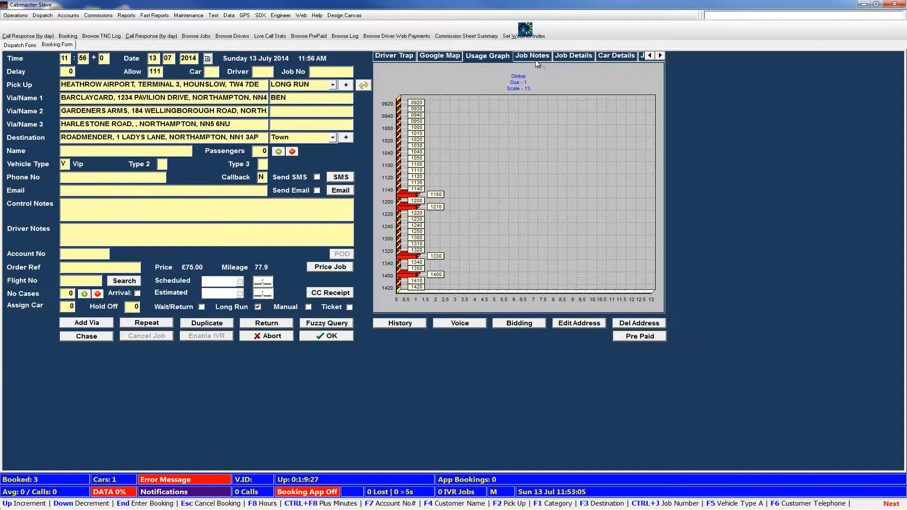
click(532, 55)
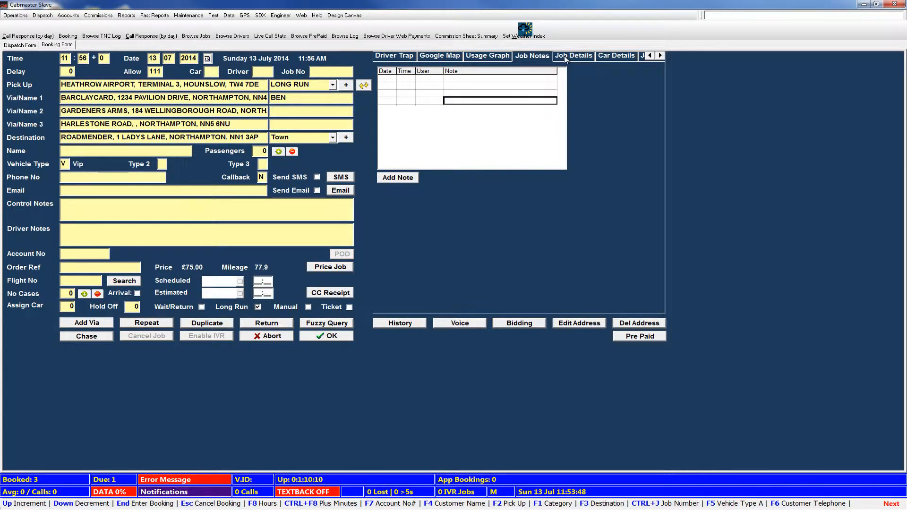
Review the job details and the car details, which show no car assigned yet.
click(573, 55)
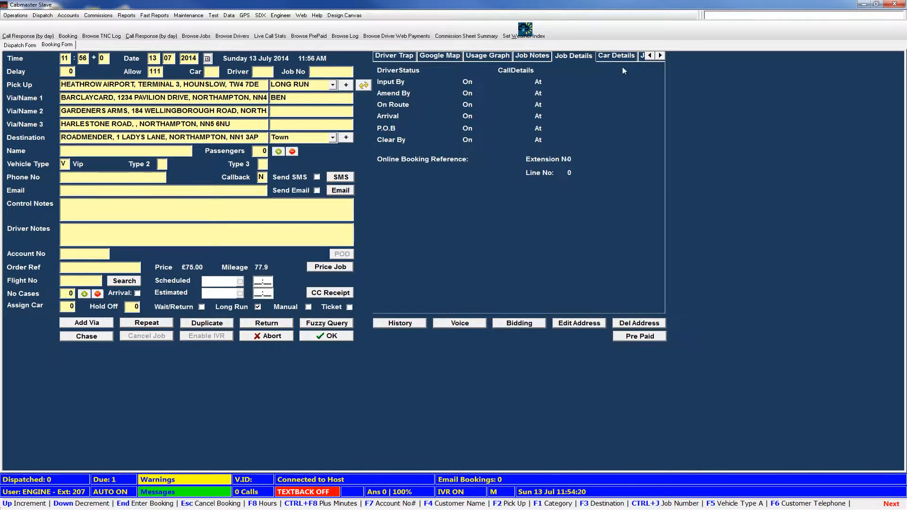
click(617, 55)
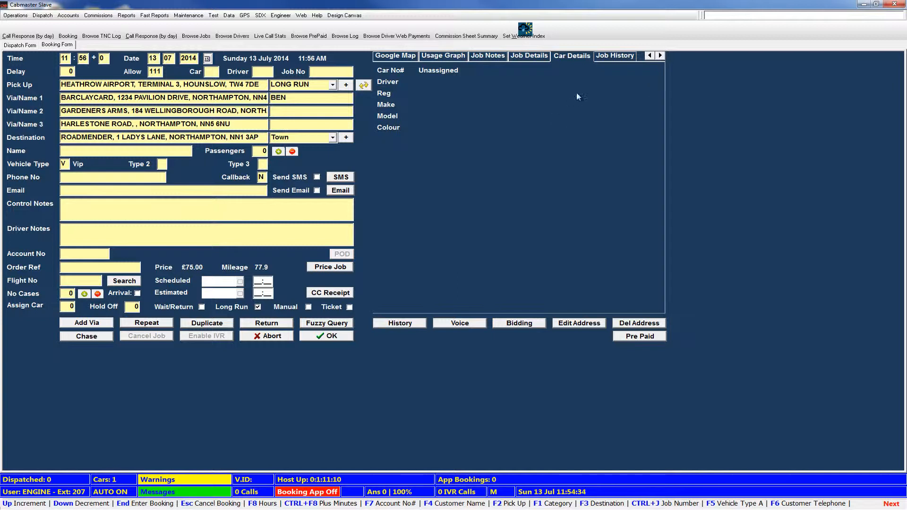
click(615, 55)
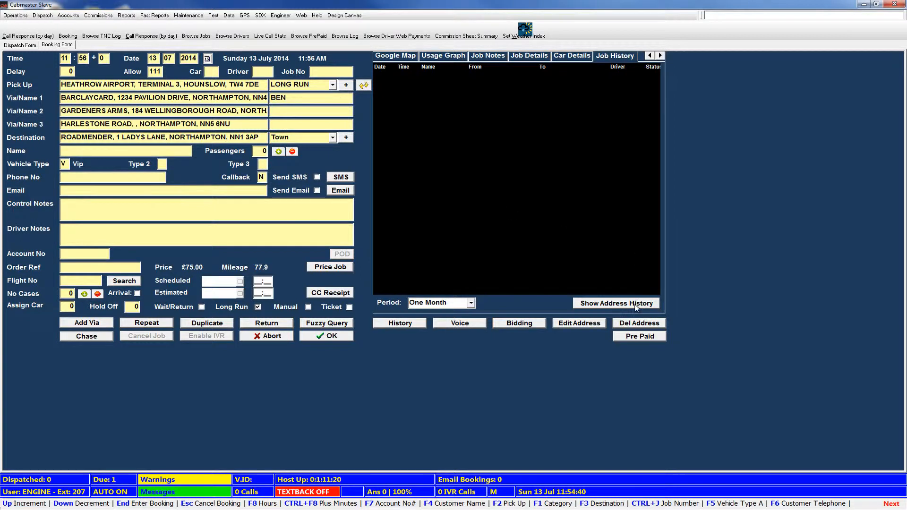
click(616, 304)
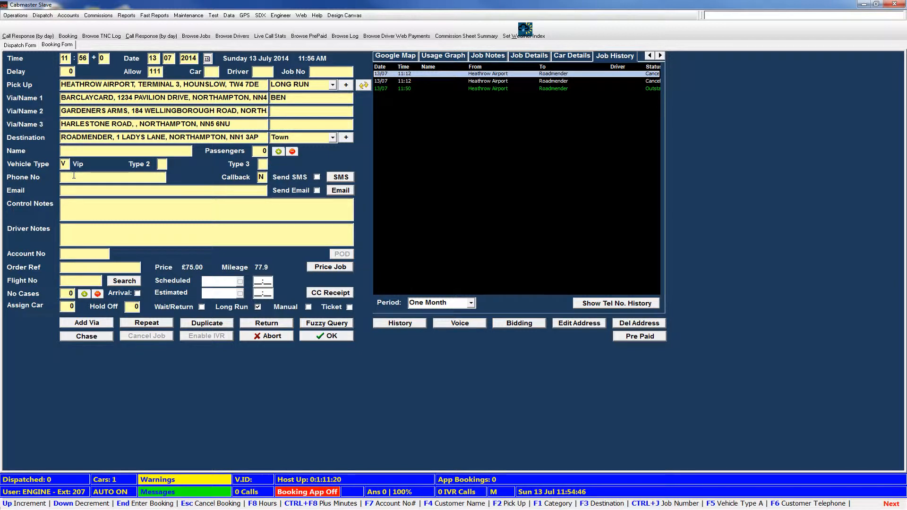
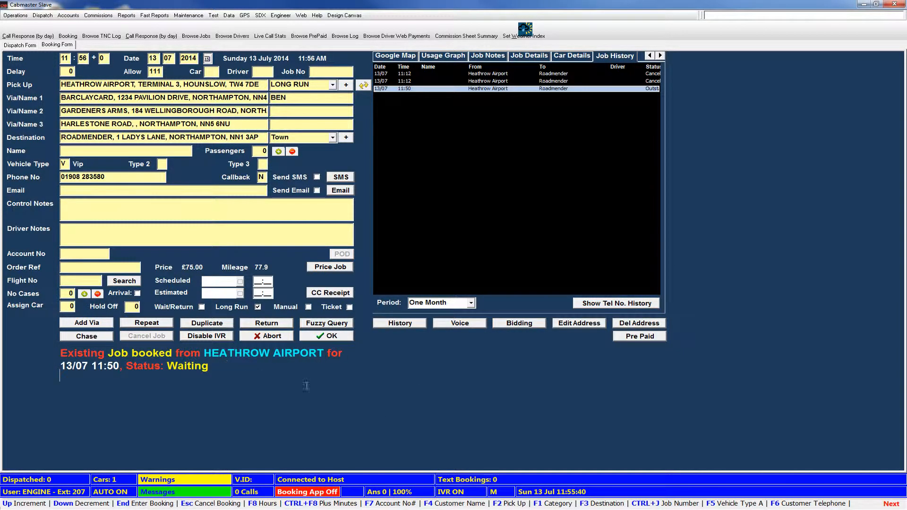
click(330, 336)
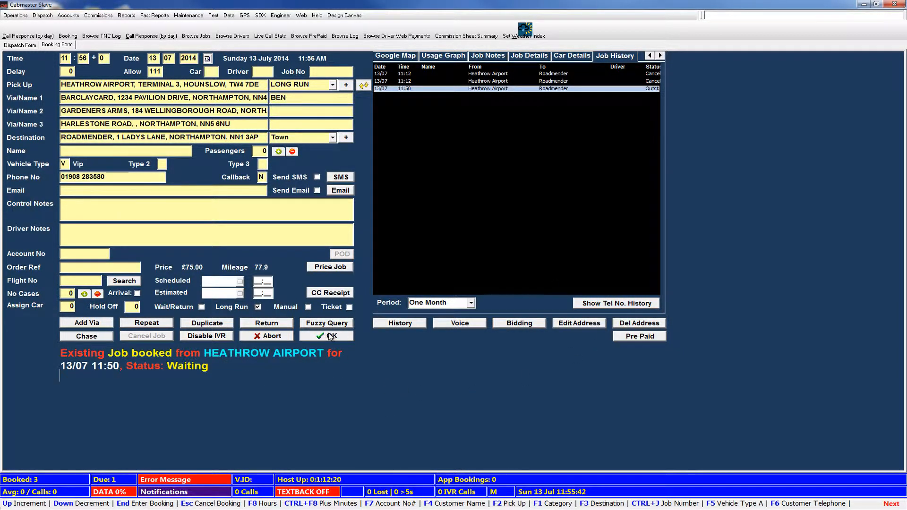
Save the booking as job 4 with Waiting status and review its details, usage graph and 77.9-mile route map.
click(326, 336)
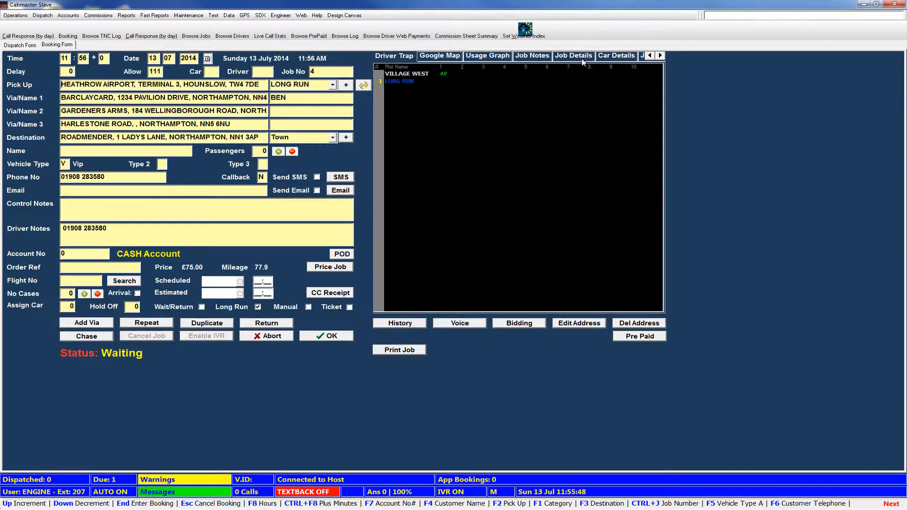
click(573, 55)
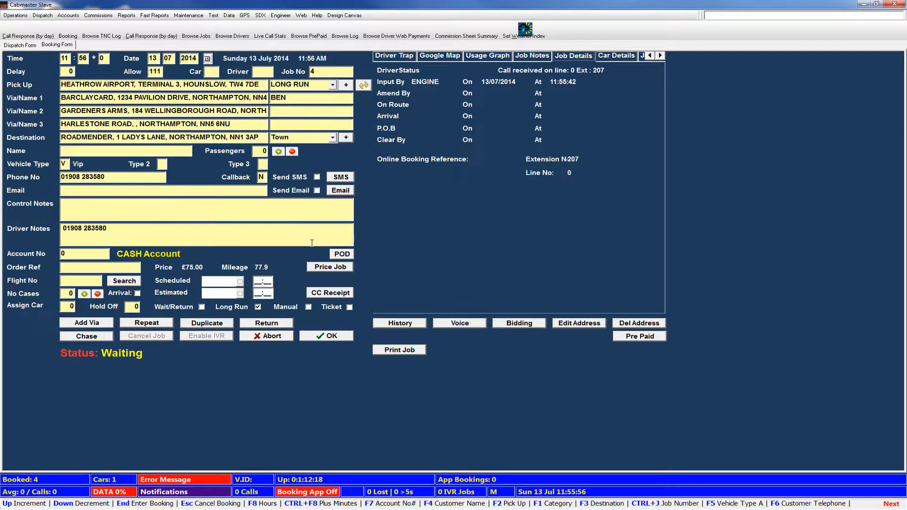
click(616, 55)
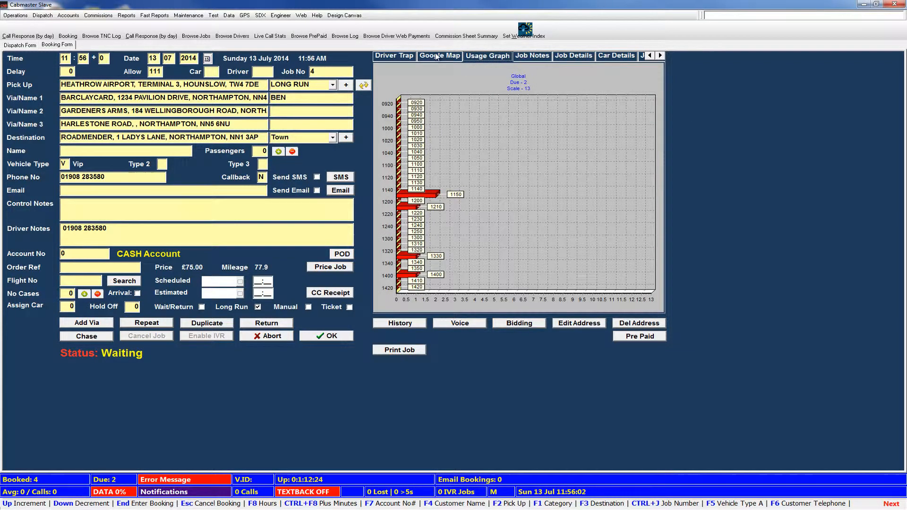
click(441, 55)
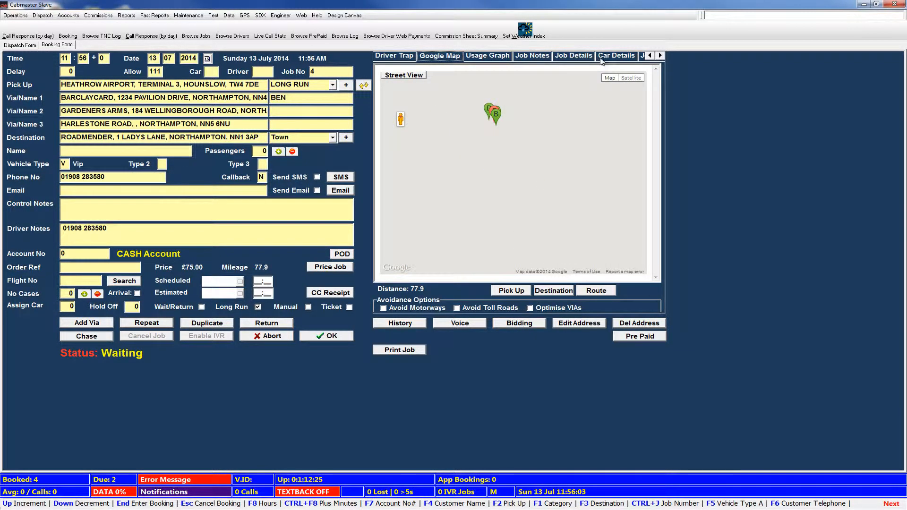
click(616, 55)
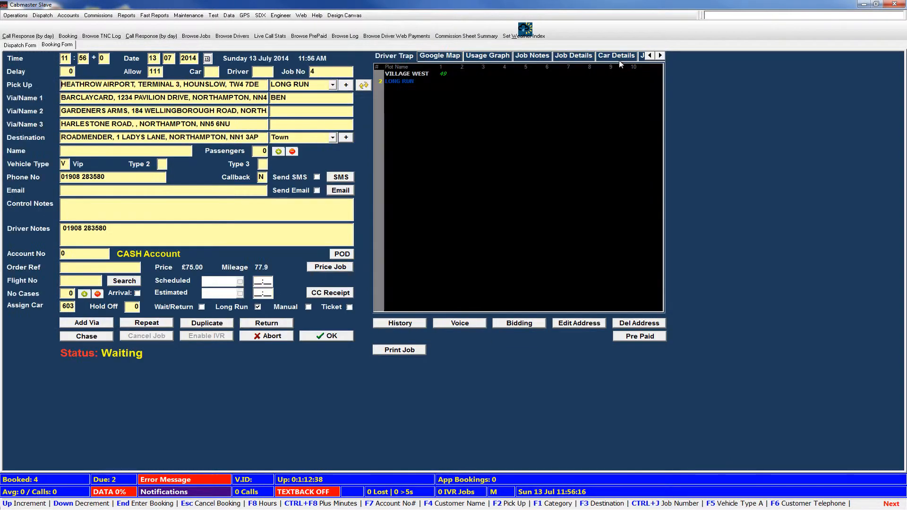
click(616, 55)
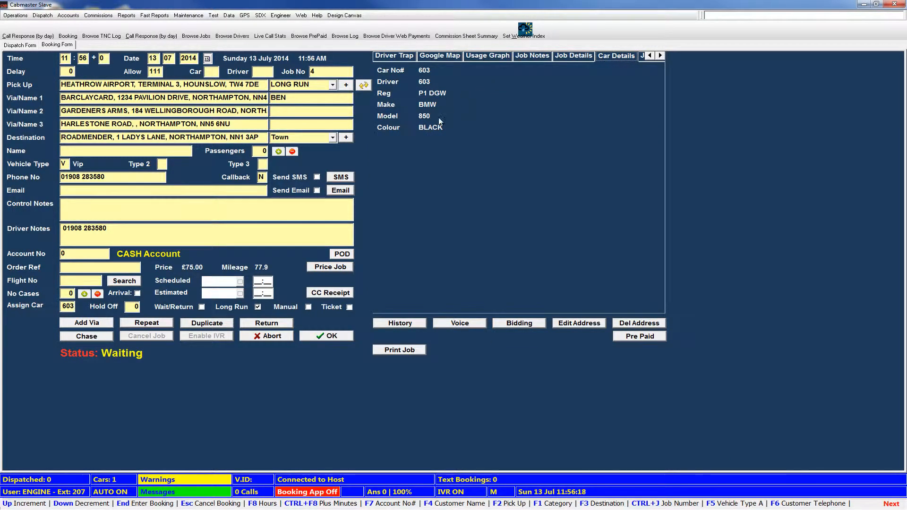